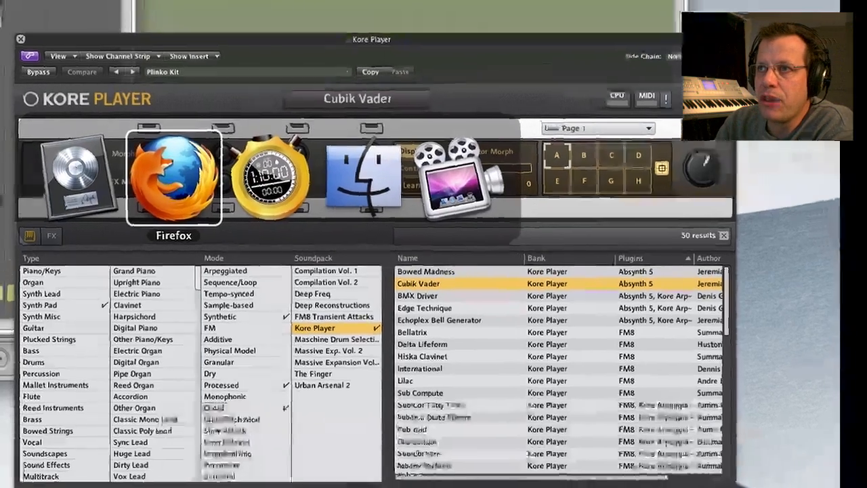
- Raise Cubik Vader's Oscillator Morph from zero to about 0.26 via the performance slider
click(173, 176)
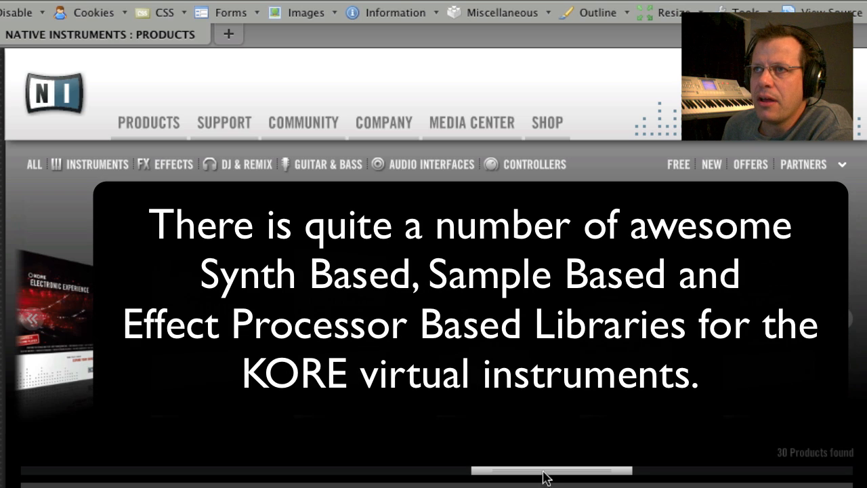
drag(548, 470, 342, 470)
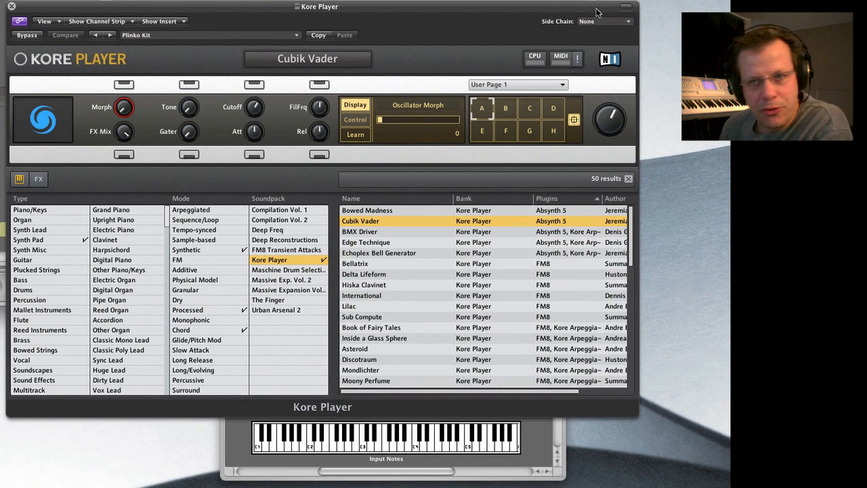
mouse_move(229, 15)
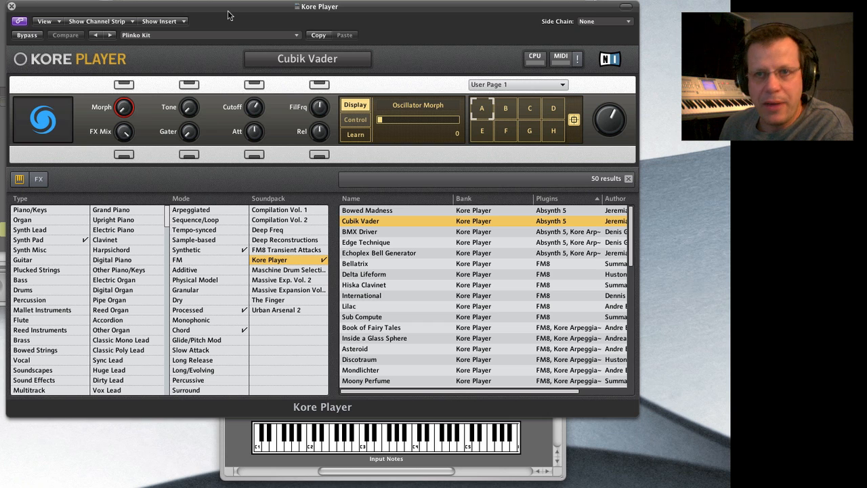
mouse_move(477, 268)
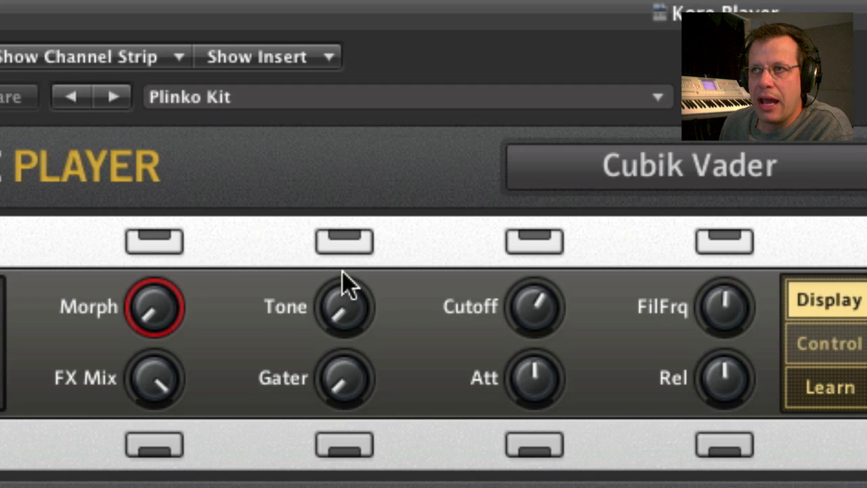
mouse_move(153, 322)
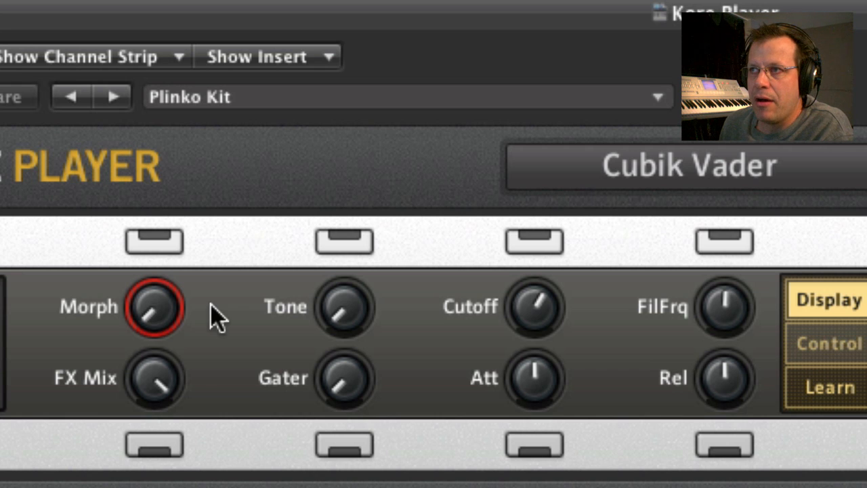
mouse_move(159, 318)
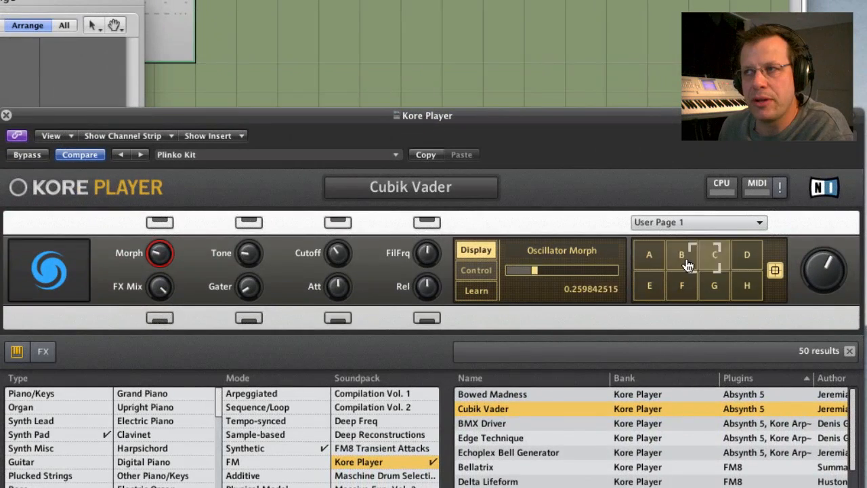
- Morph Cubik Vader toward snapshot A, then C, then back to A
click(648, 255)
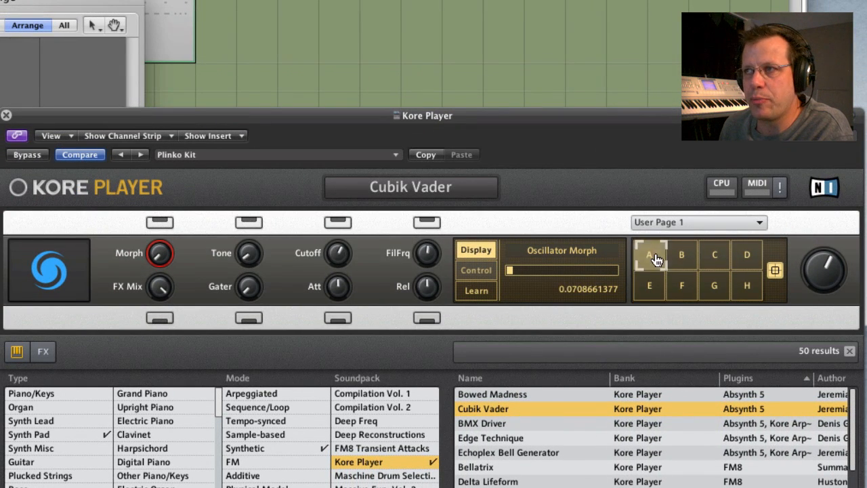
click(714, 254)
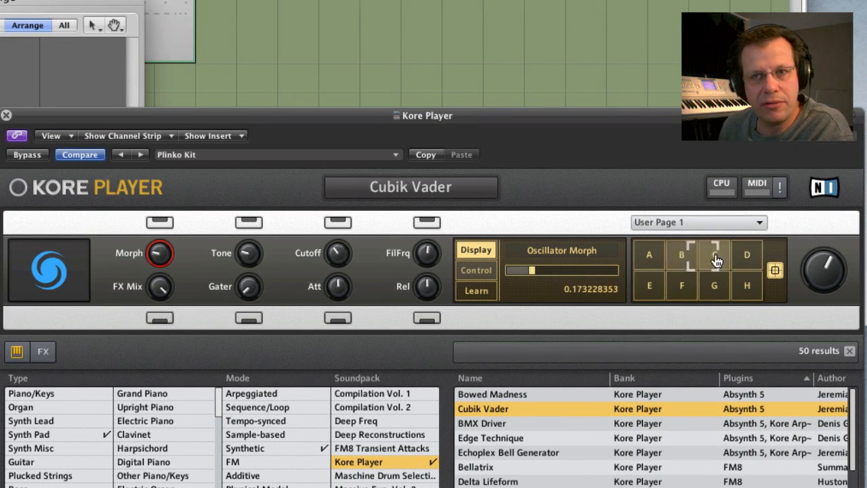
click(648, 254)
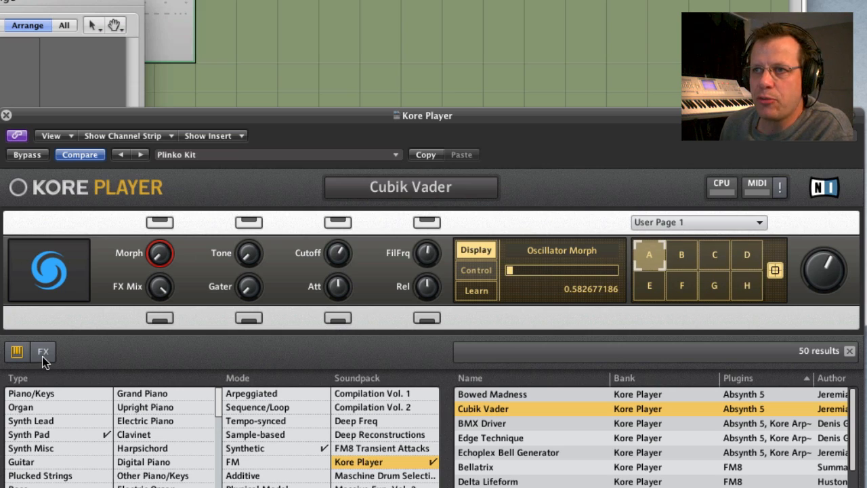
- Glance at the FX presets, return to instruments and filter to the Kore Player soundpack
click(43, 351)
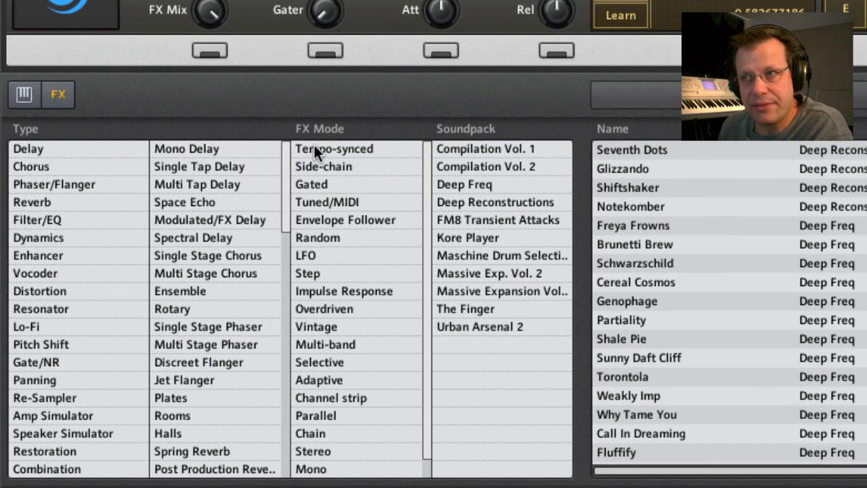
click(24, 94)
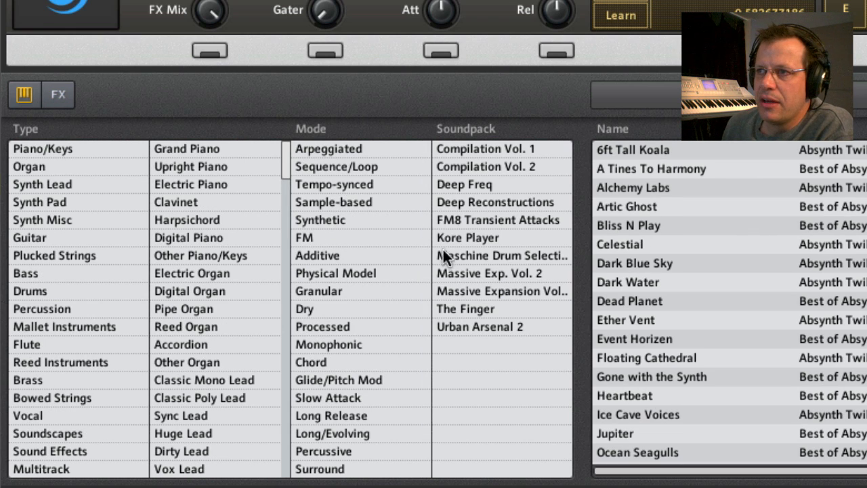
click(467, 237)
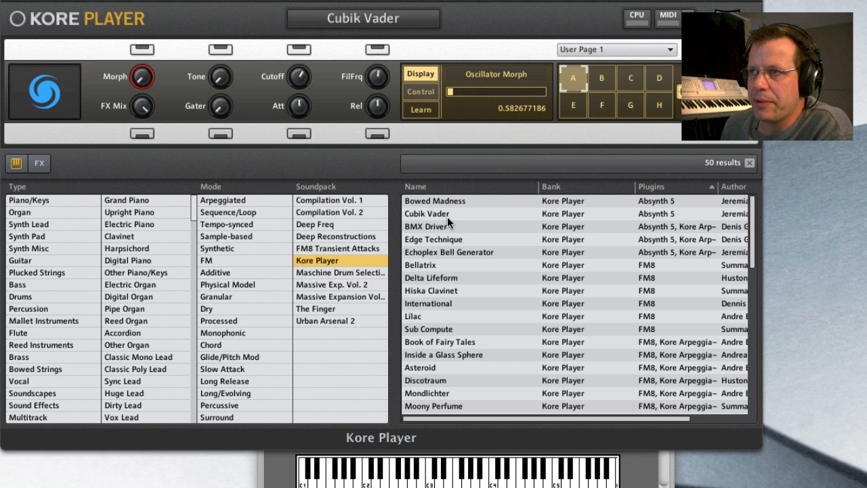
- Audition Echoplex Bell Generator, Exhale in Paradise and Nylon On The Fingers from the results list
click(427, 213)
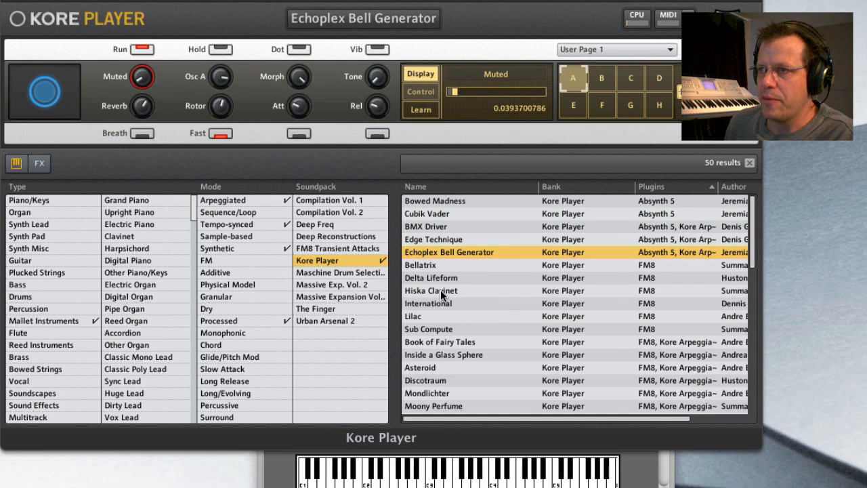
double_click(431, 290)
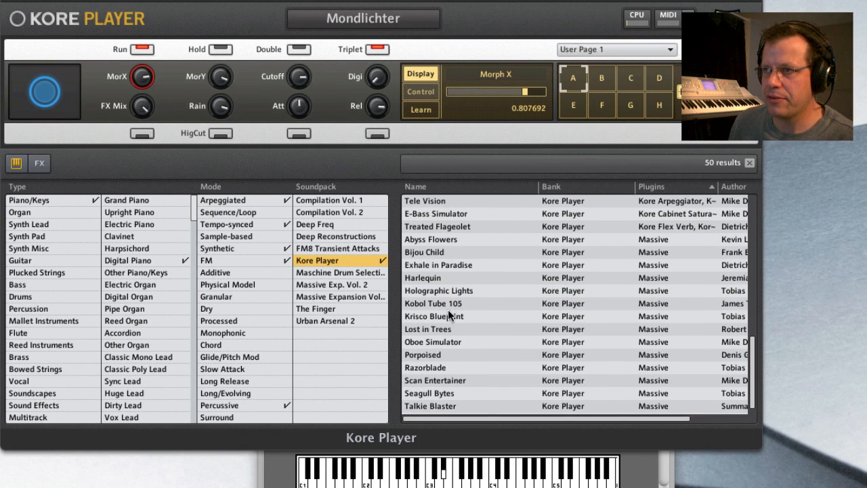
mouse_move(428, 271)
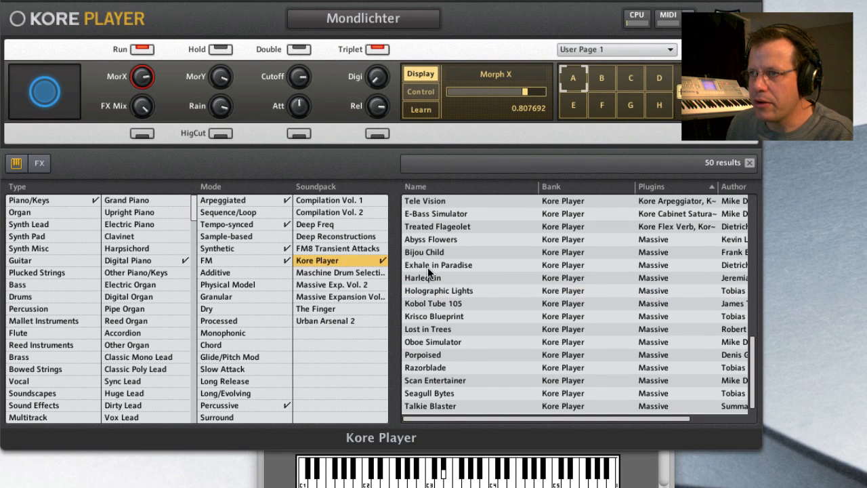
double_click(438, 265)
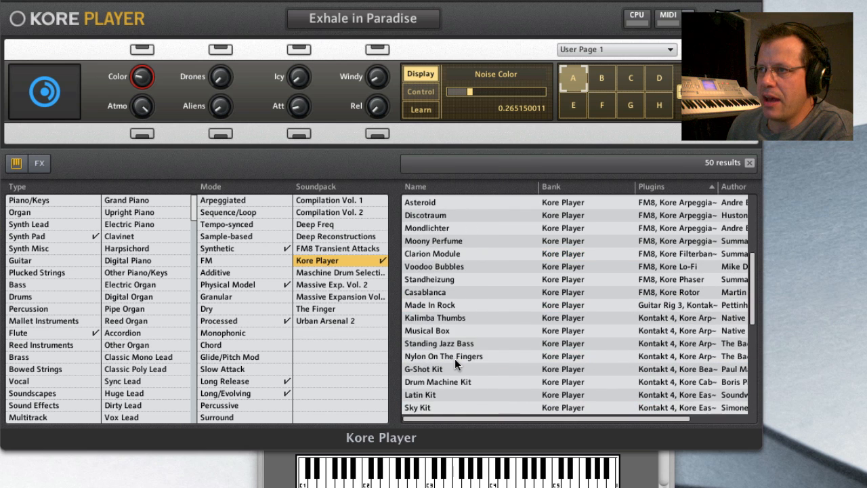
scroll(down, 3)
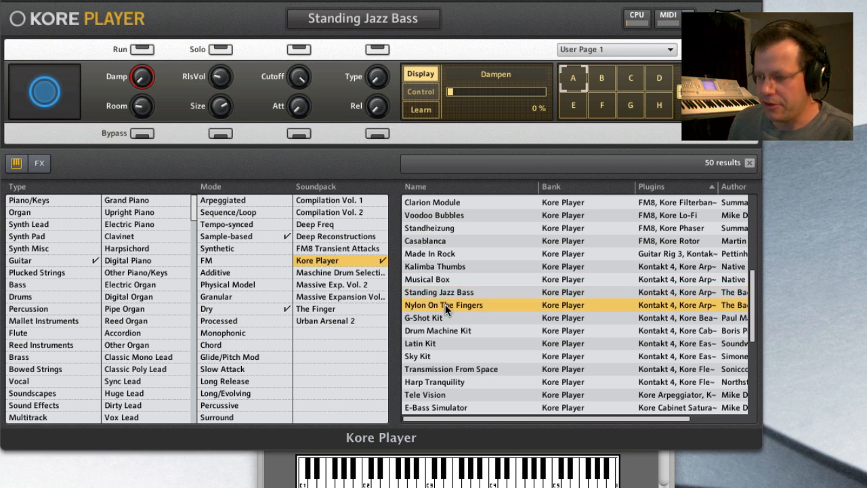
double_click(444, 305)
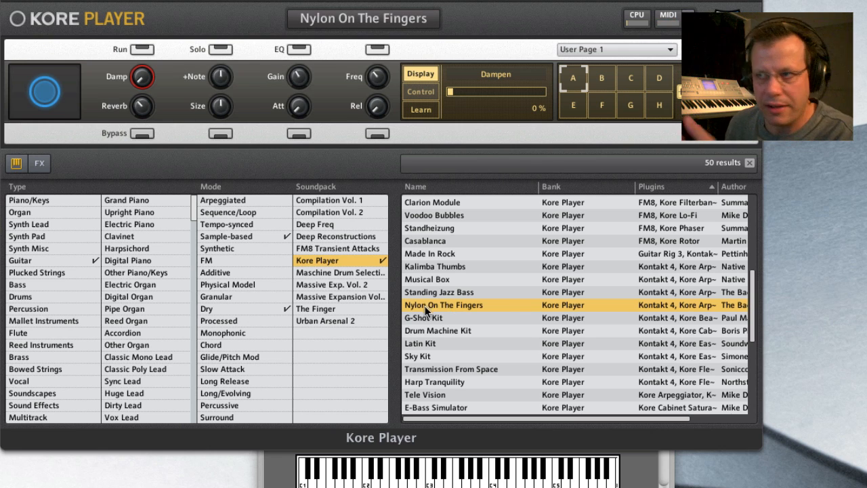
mouse_move(434, 325)
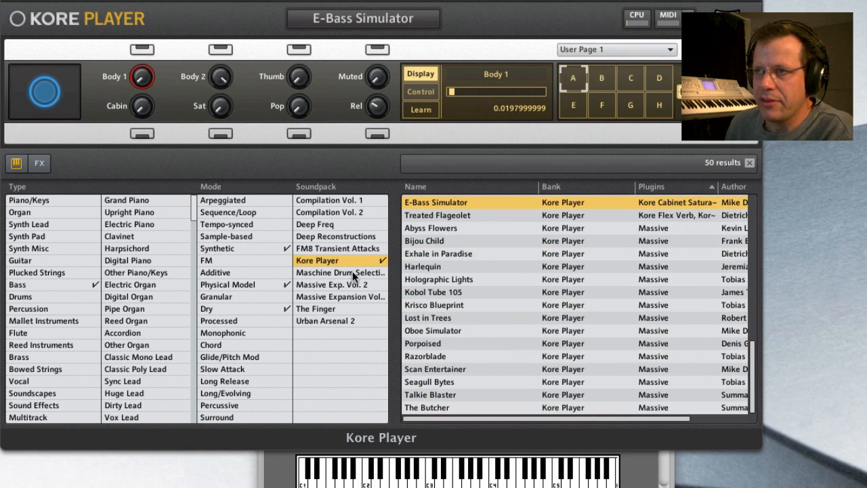
mouse_move(346, 264)
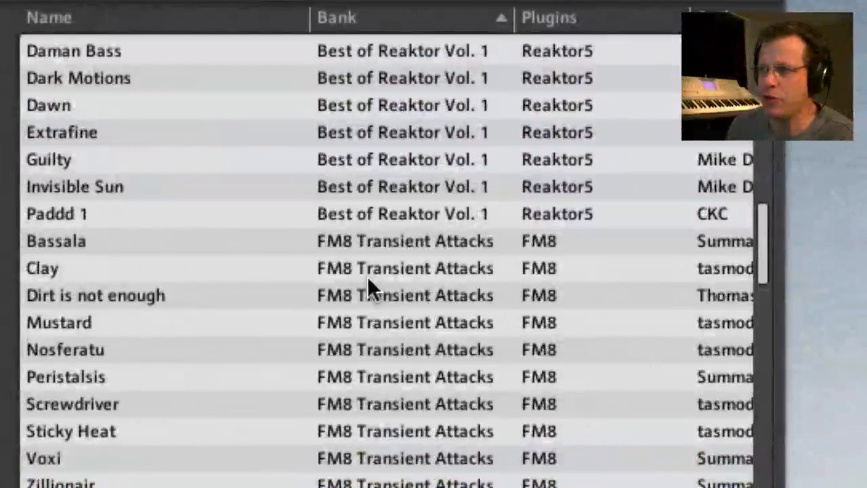
- Scroll through the Best of Reaktor, FM8 Transient Attacks and Massive preset banks
scroll(up, 3)
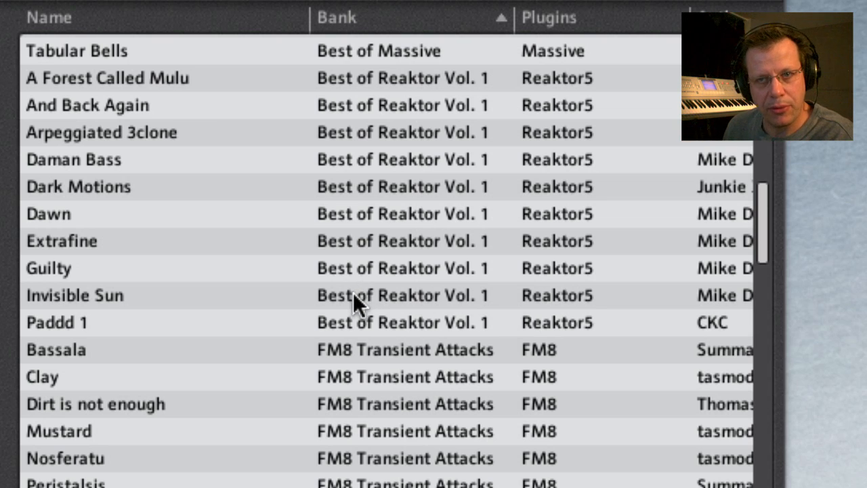
scroll(down, 3)
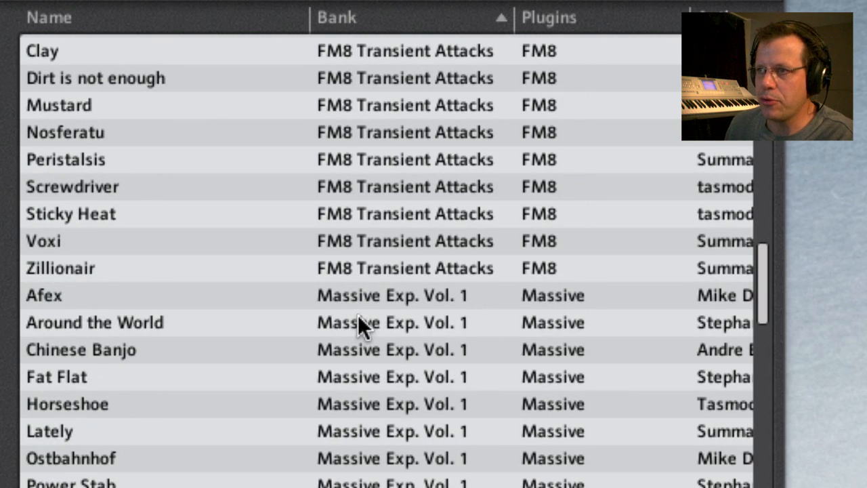
scroll(up, 3)
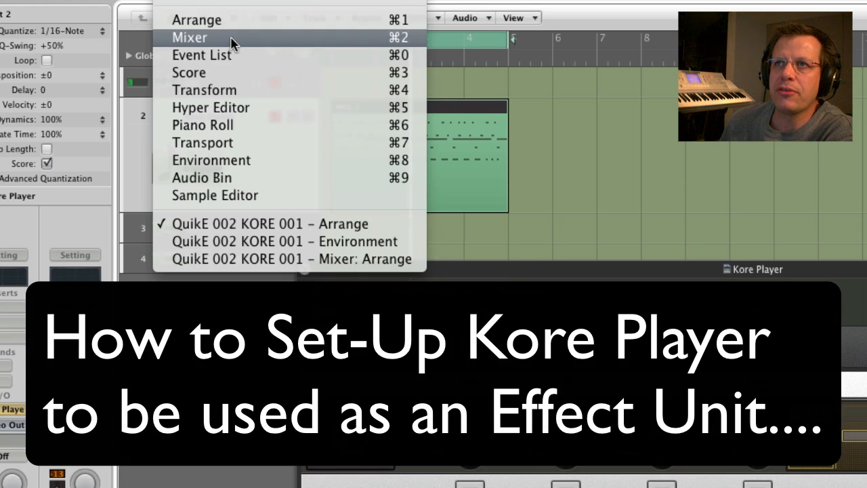
- In the mixer, insert Kore Player FX on the channel, view it, then remove it again
click(190, 37)
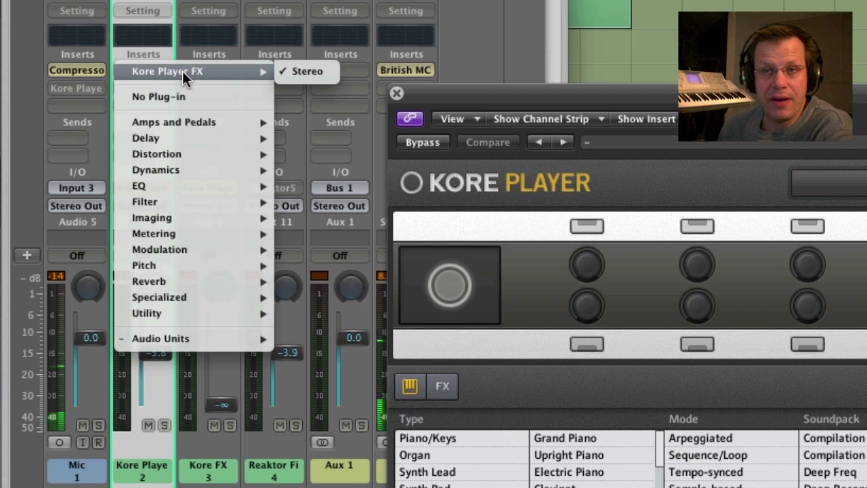
click(306, 71)
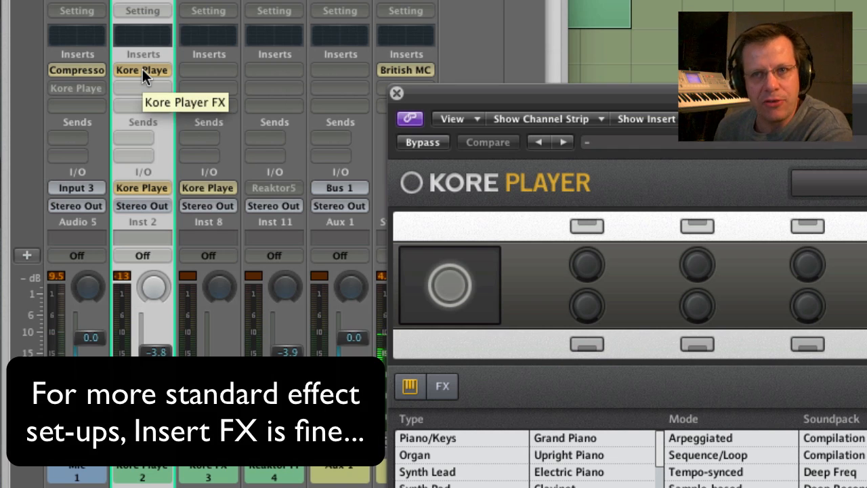
click(141, 71)
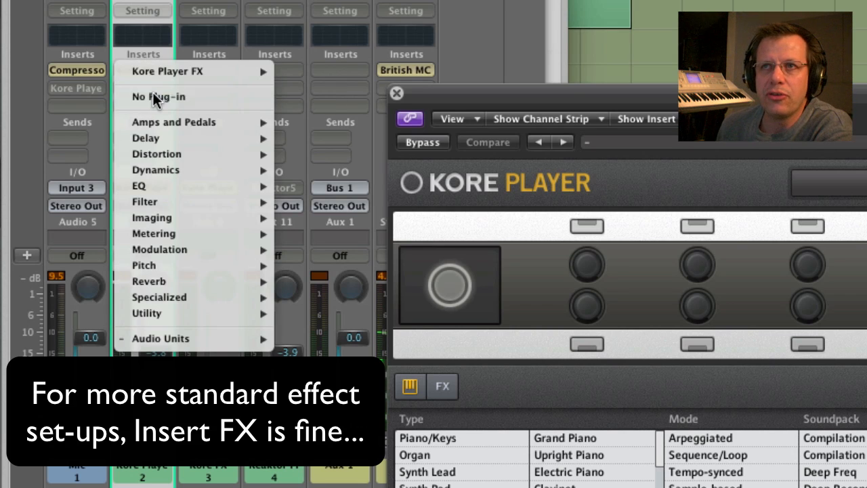
click(158, 96)
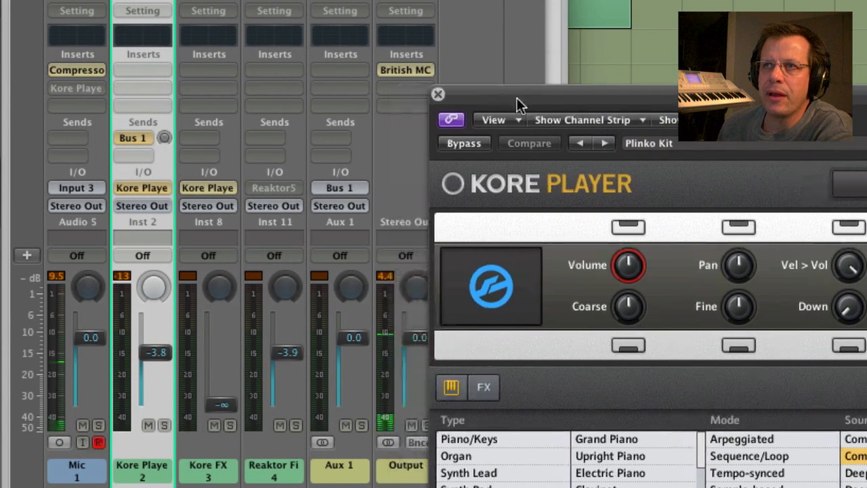
- Switch Inst 2's Bus 1 send to Pre Fader so Aux 1 receives signal
click(339, 205)
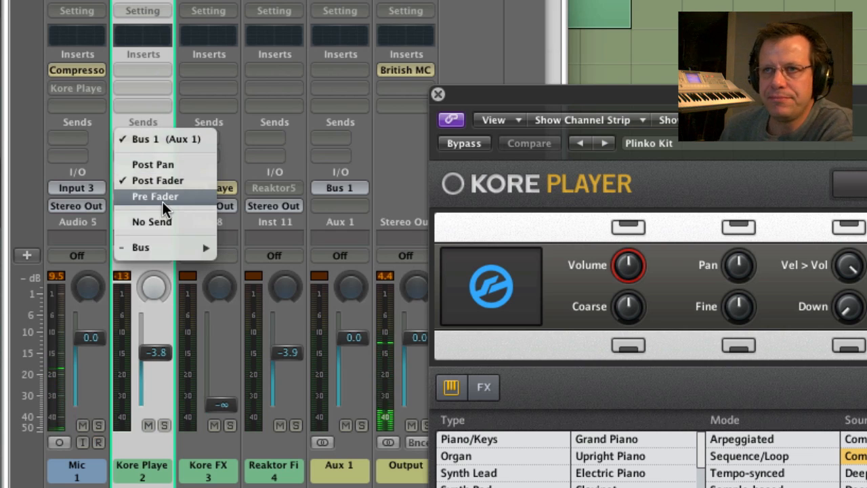
click(164, 139)
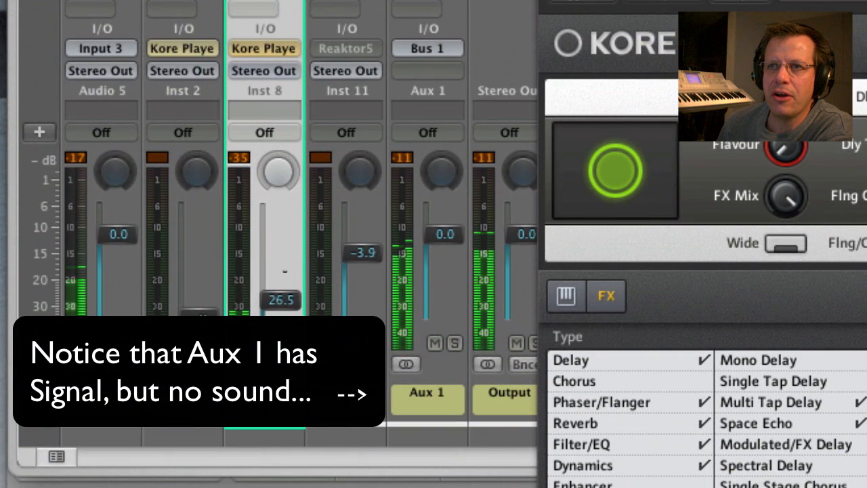
- Set the Kore FX channel fader level and morph the loaded effect to variation B and another
drag(280, 300, 279, 276)
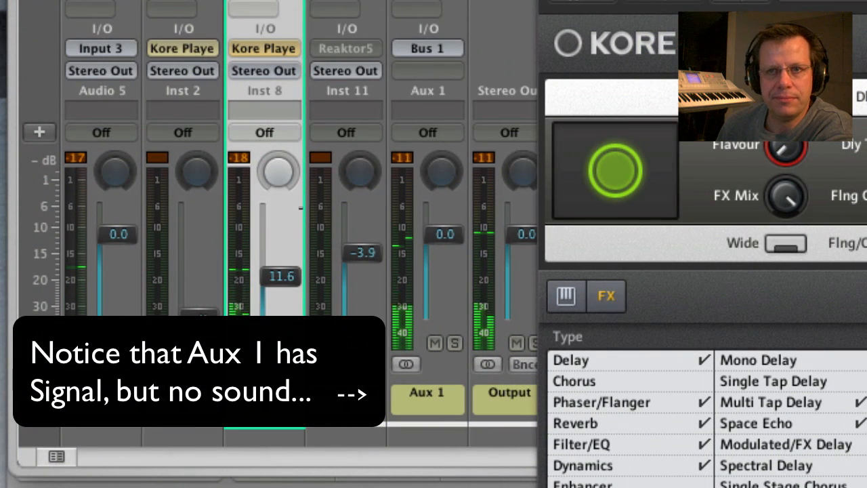
drag(279, 276, 280, 260)
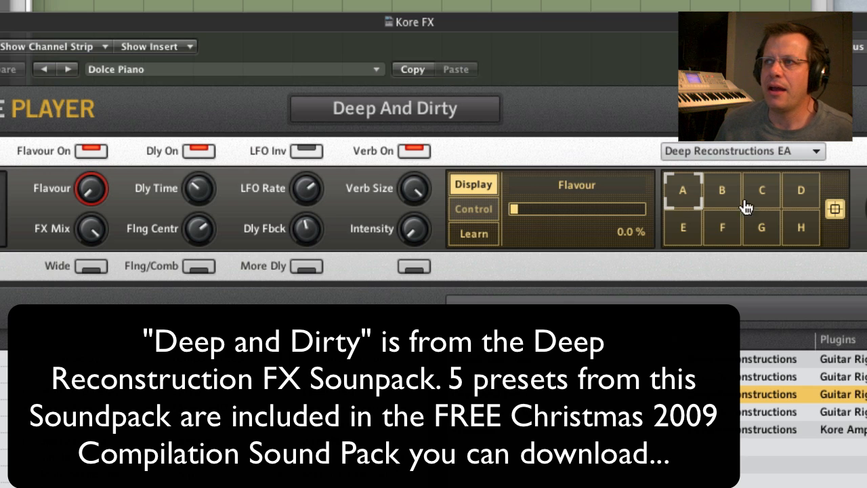
click(722, 190)
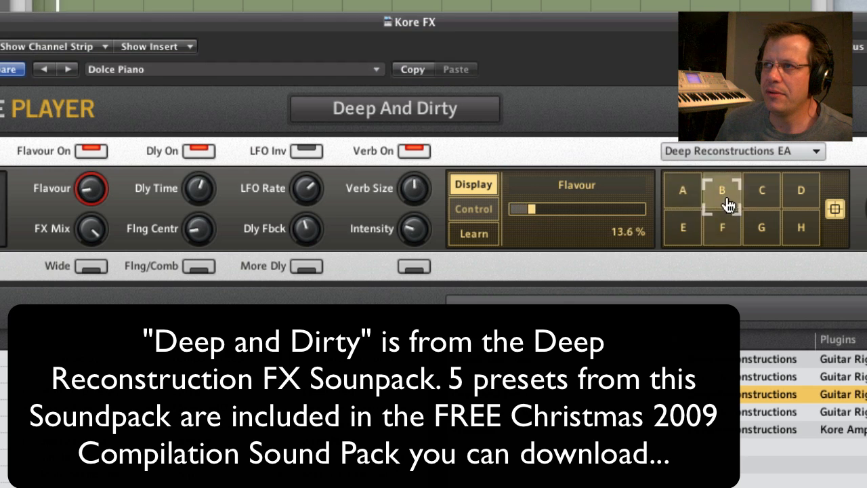
click(801, 227)
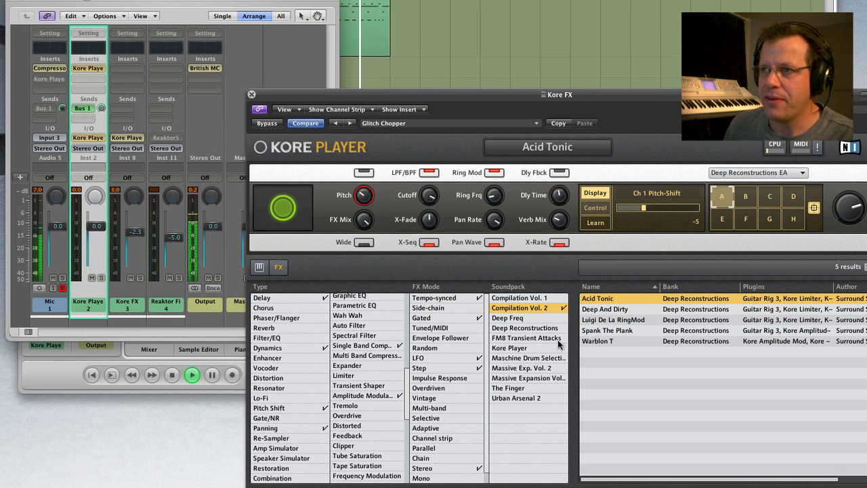
- Show all Deep Reconstructions effects with a Rating column sorted top-rated first
click(524, 327)
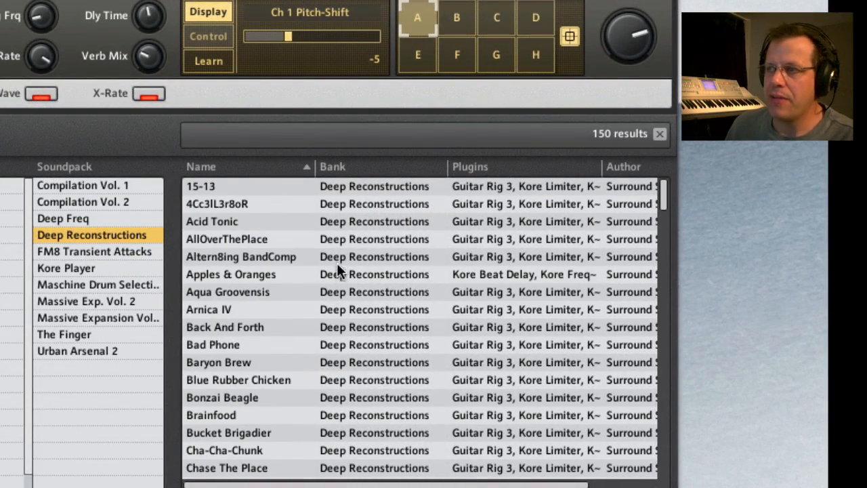
mouse_move(622, 175)
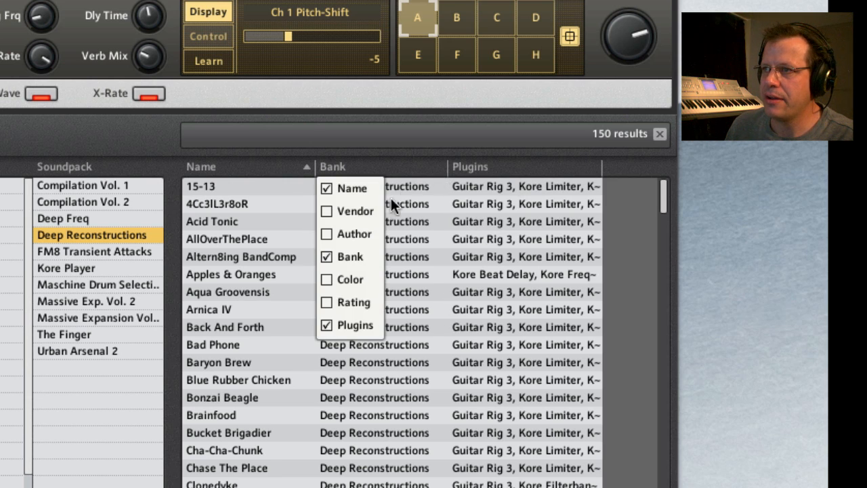
click(326, 302)
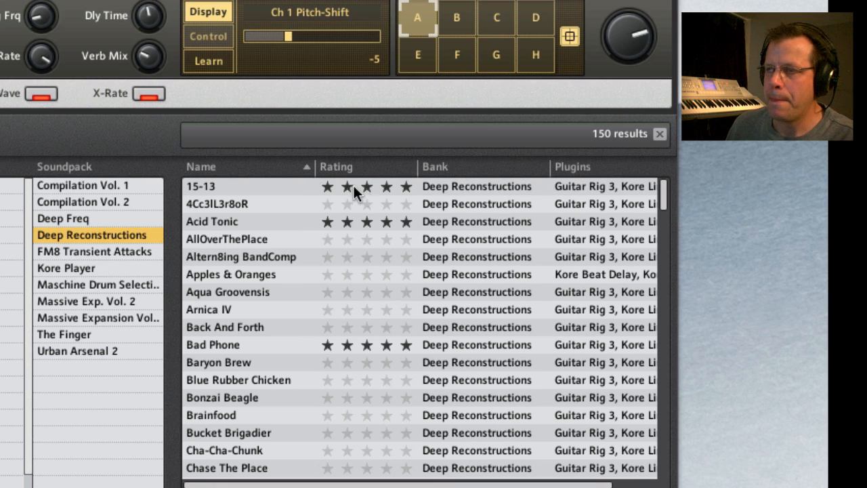
click(337, 166)
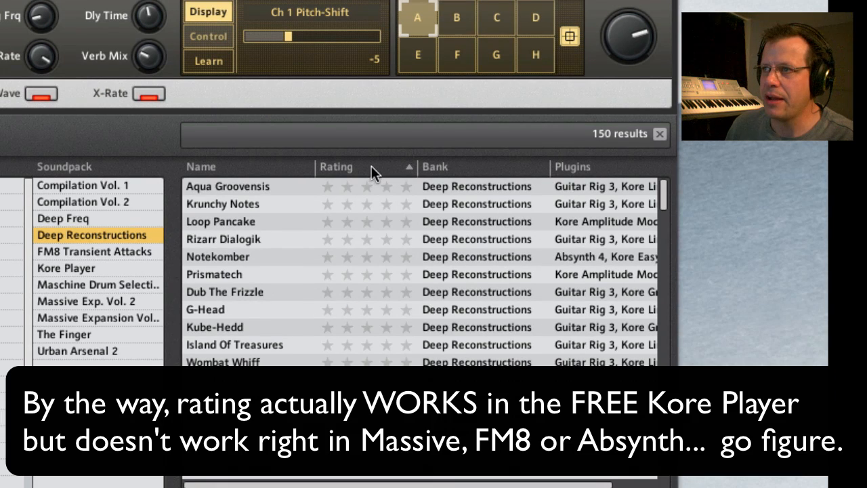
click(336, 166)
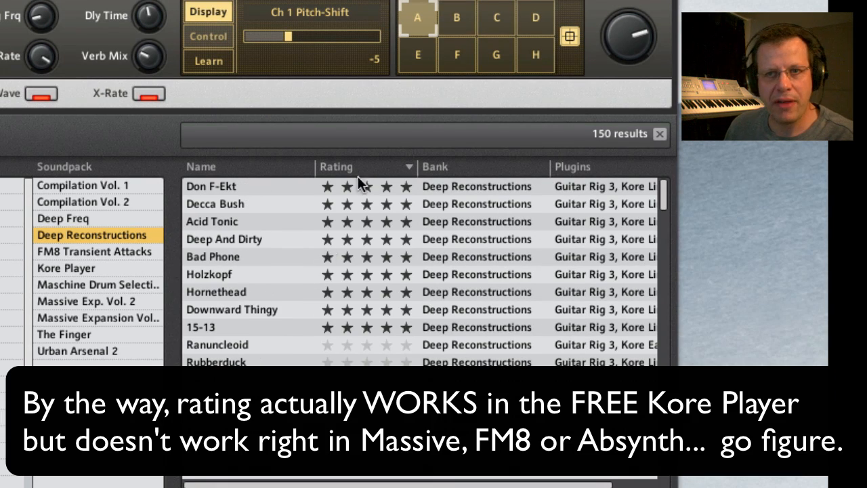
mouse_move(240, 233)
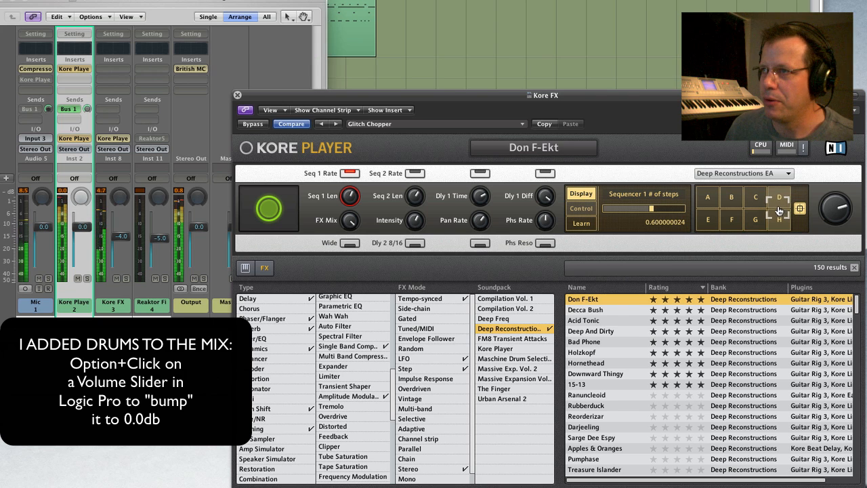
- Load Deep And Dirty on the drums, then switch the browser to the Deep Freq soundpack
double_click(590, 329)
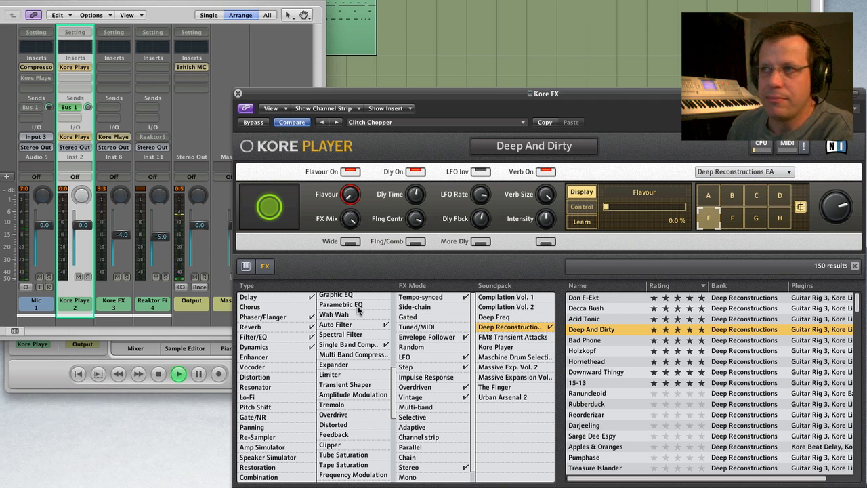
click(493, 316)
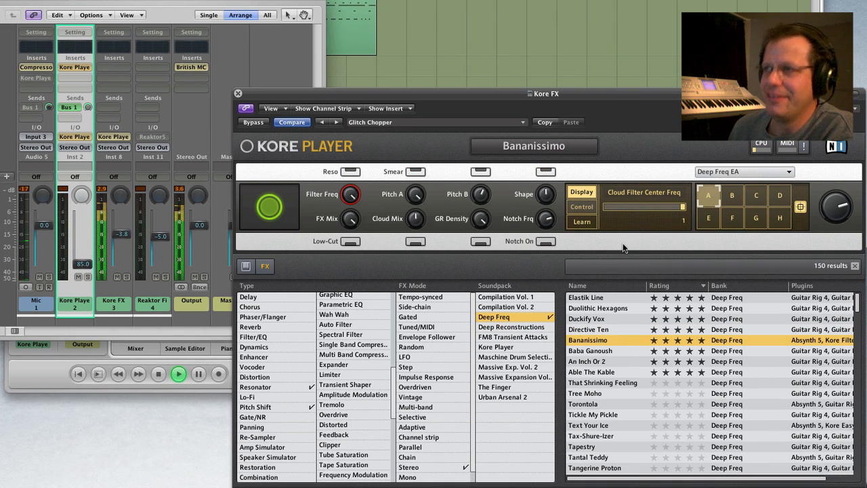
- Morph Bananissimo through variations B, H, G, E and back to B
click(732, 195)
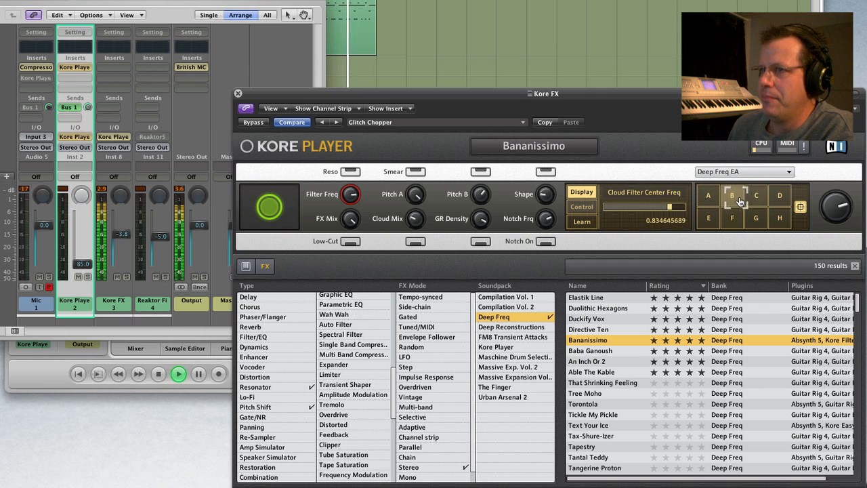
click(779, 218)
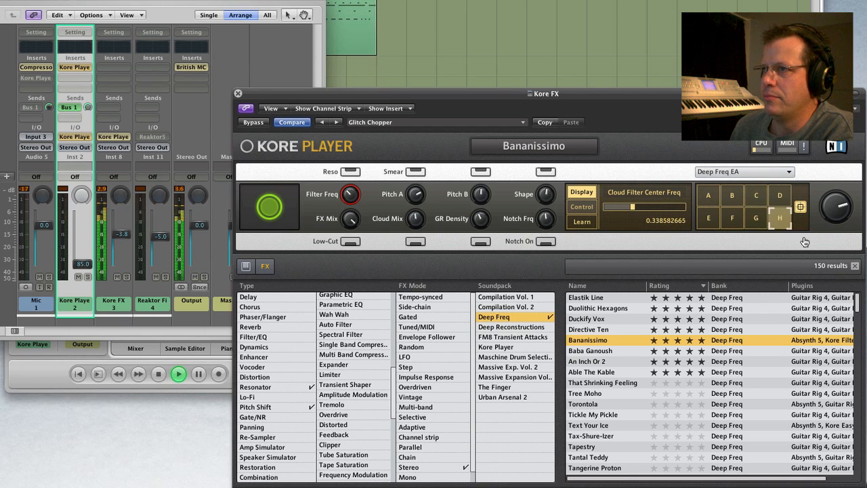
click(755, 218)
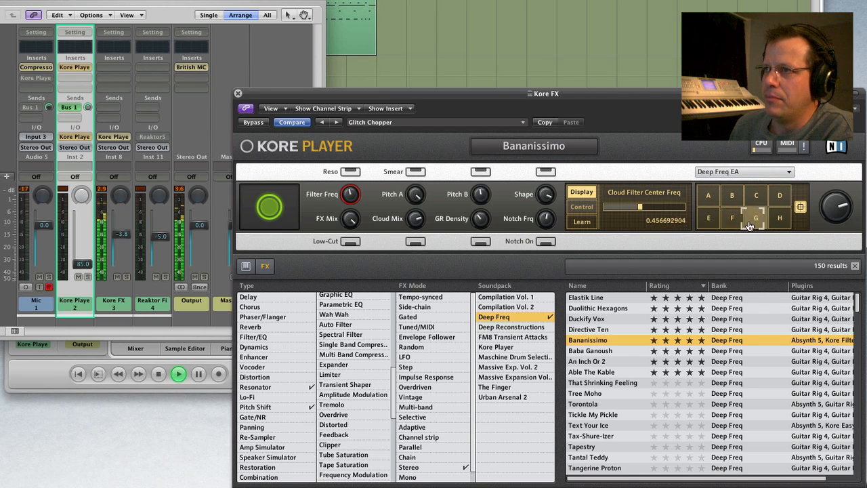
click(707, 217)
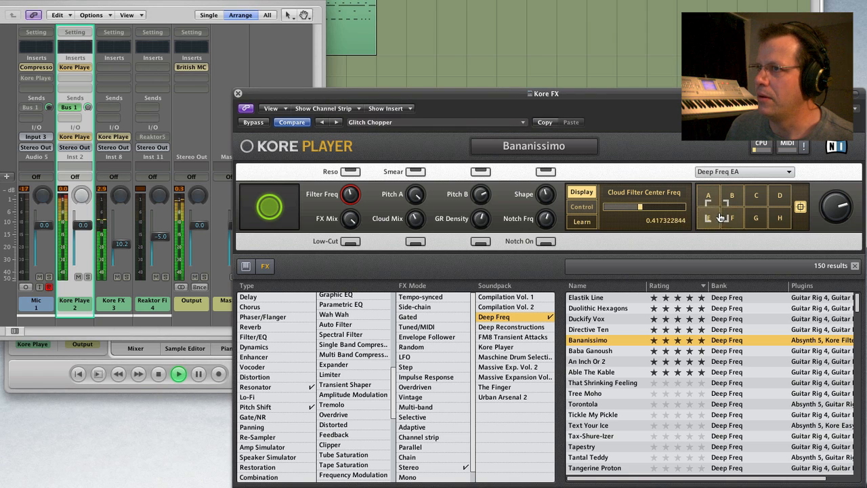
click(731, 195)
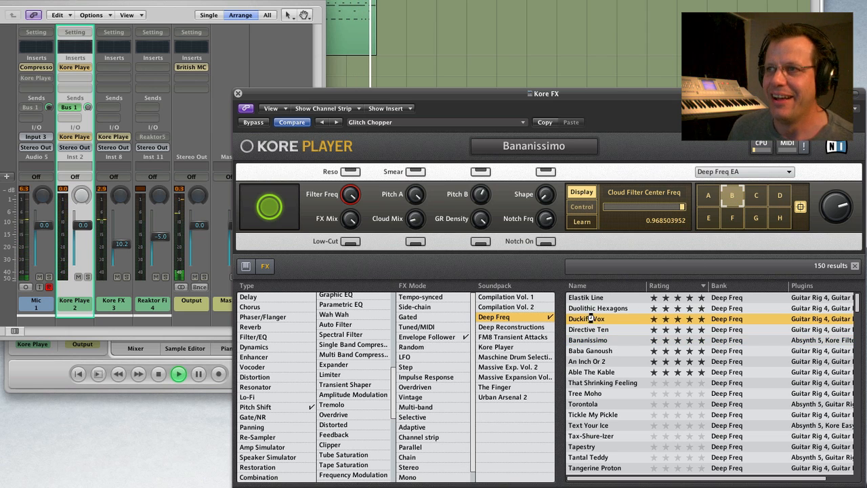
- Load the Deep Freq effect Duckify Vox in place of Bananissimo
double_click(585, 318)
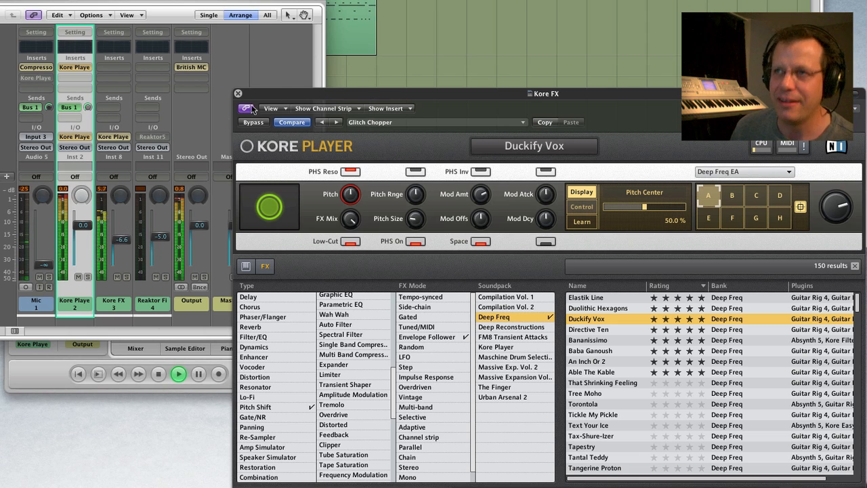
mouse_move(389, 82)
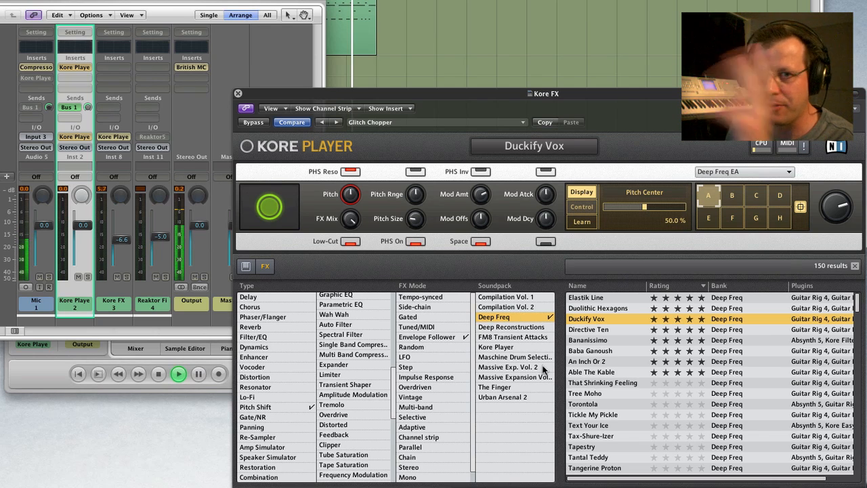
mouse_move(379, 302)
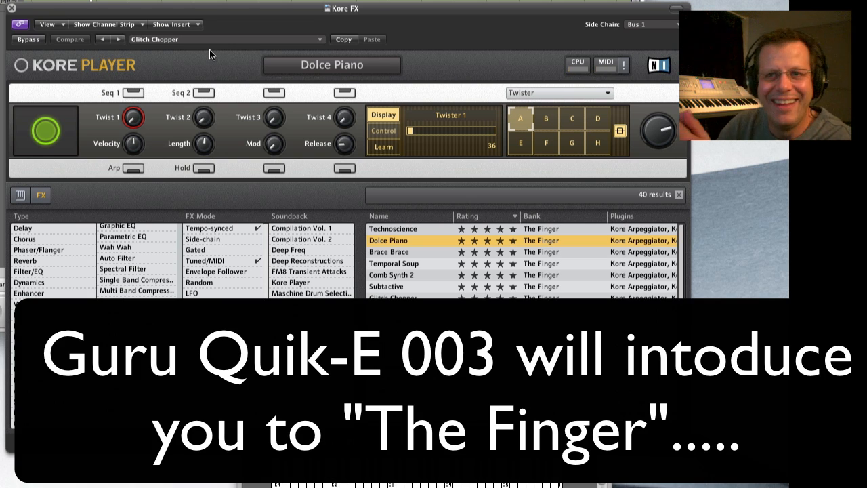
- Select The Finger soundpack so its 40 presets show with Dolce Piano loaded
click(284, 325)
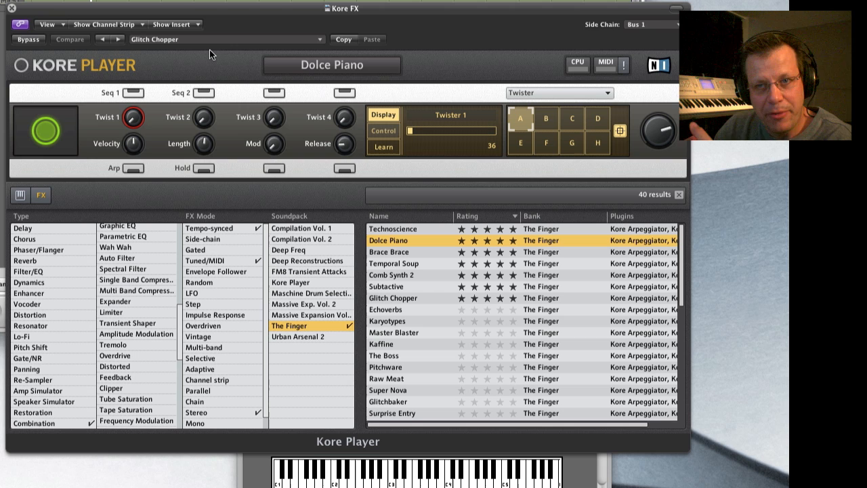